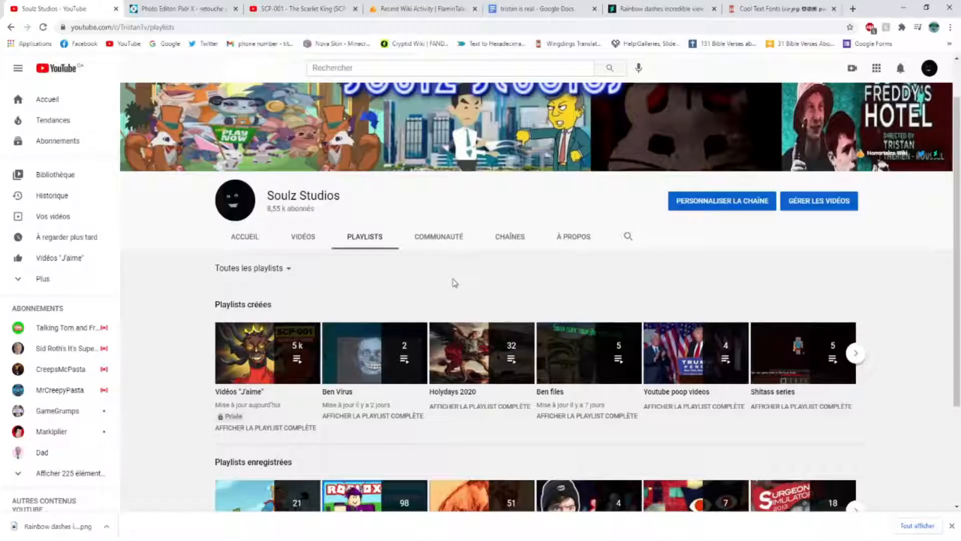
Scroll down the Soulz Studios Playlists tab to reveal the Playlists créées row.
scroll("down", 3)
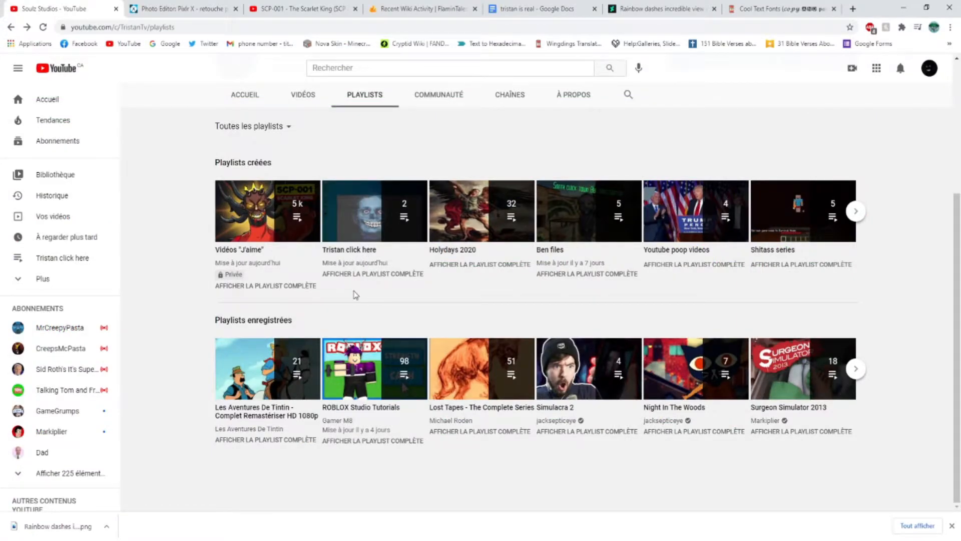
mouse_move(374, 211)
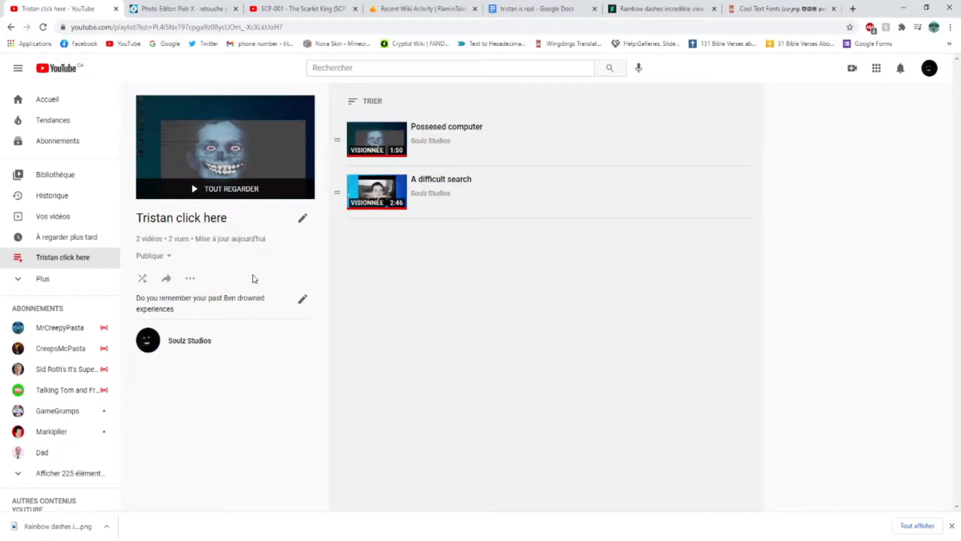
mouse_move(248, 271)
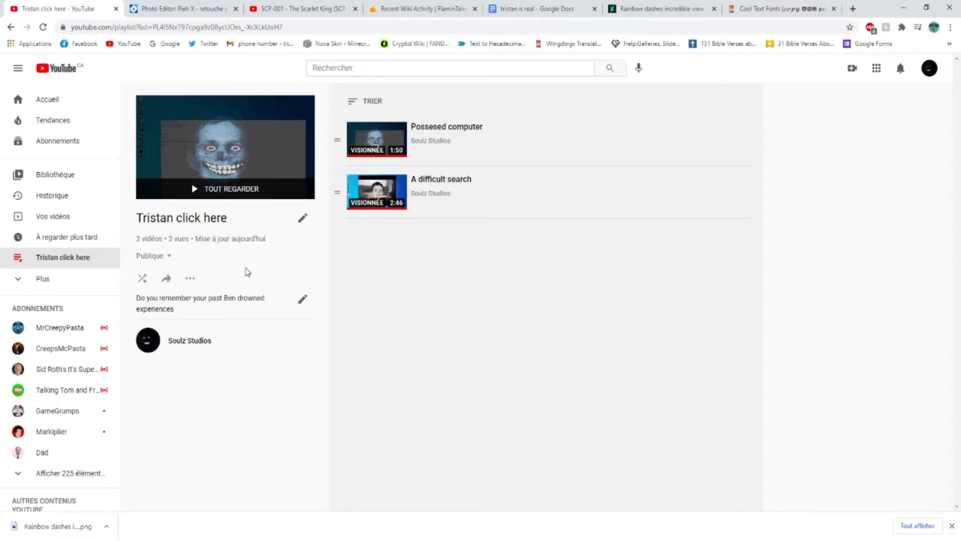
mouse_move(301, 305)
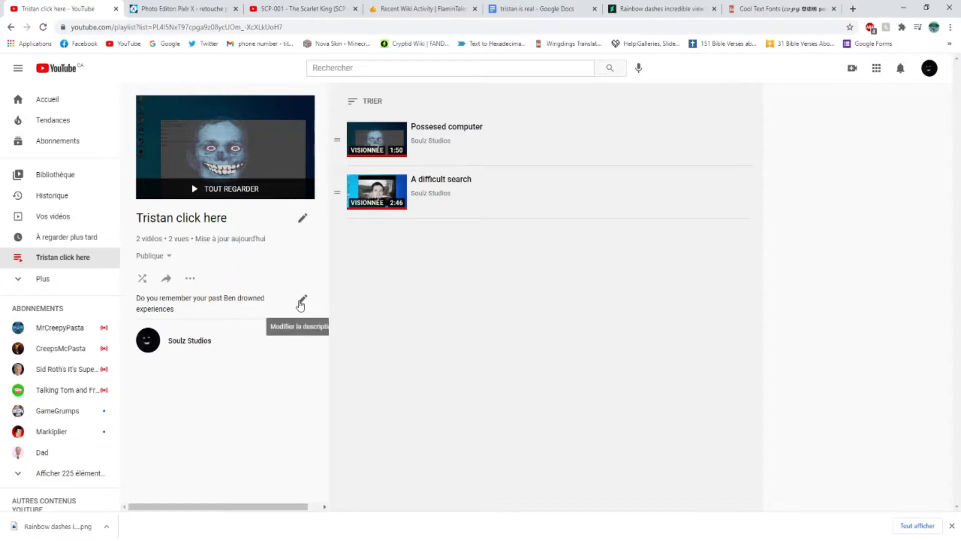
Rename the 'Tristan click here' playlist to 'Ben virus', save it, and return to the channel's playlists.
left_click(302, 303)
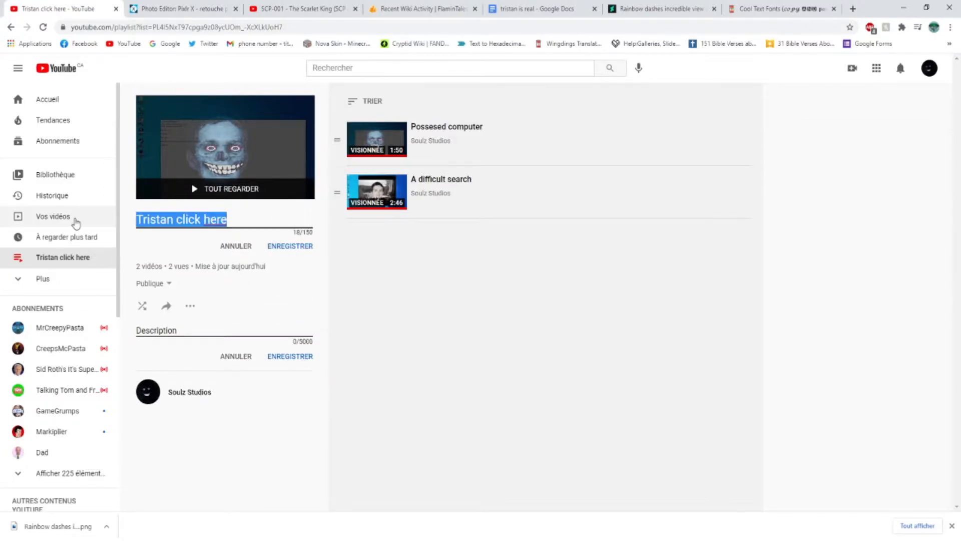
type("Ben vir")
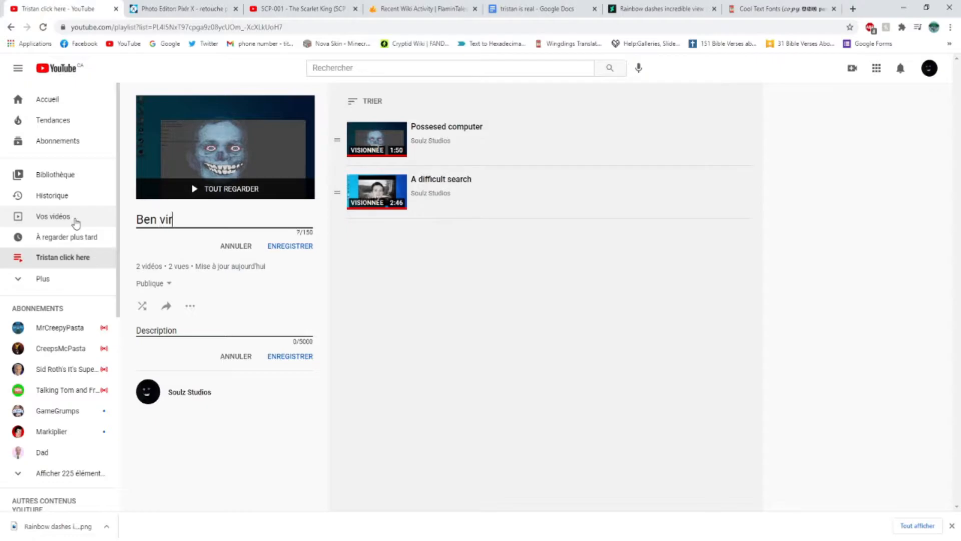
left_click(290, 246)
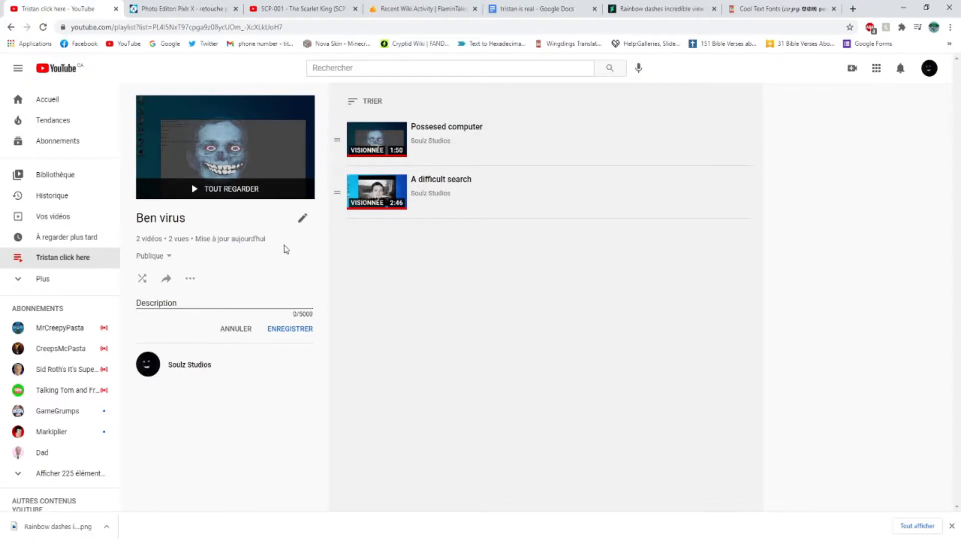
left_click(189, 363)
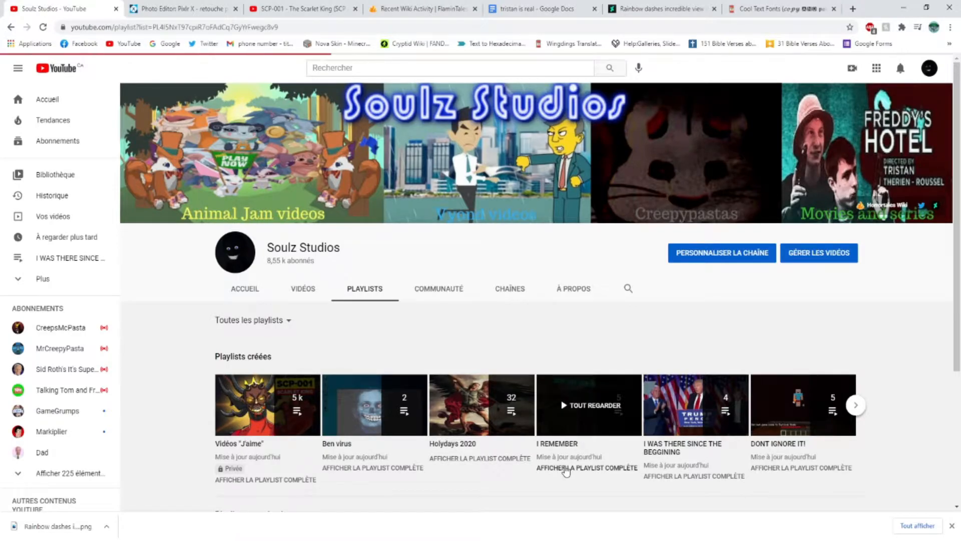
View the I REMEMBER playlist's videos, then go back to the channel's playlists page.
left_click(587, 468)
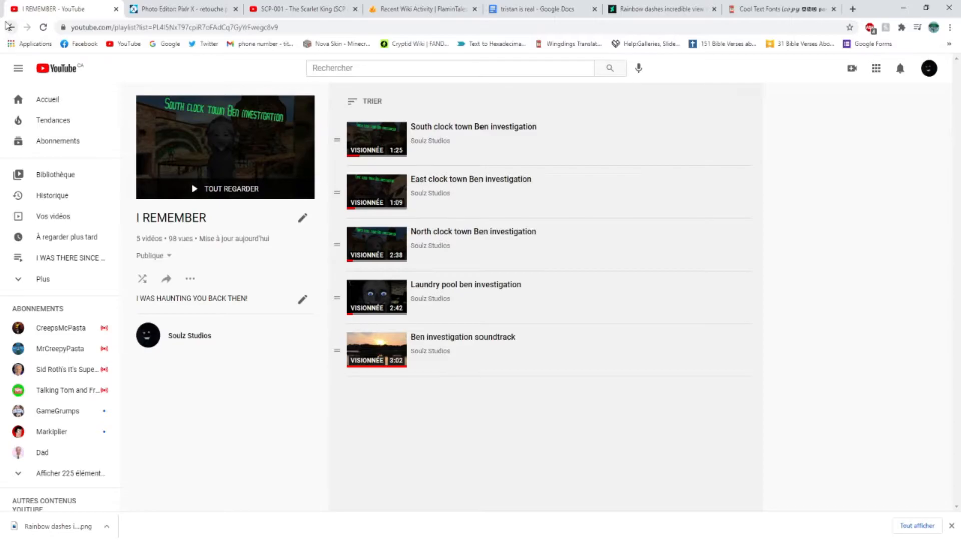
left_click(189, 335)
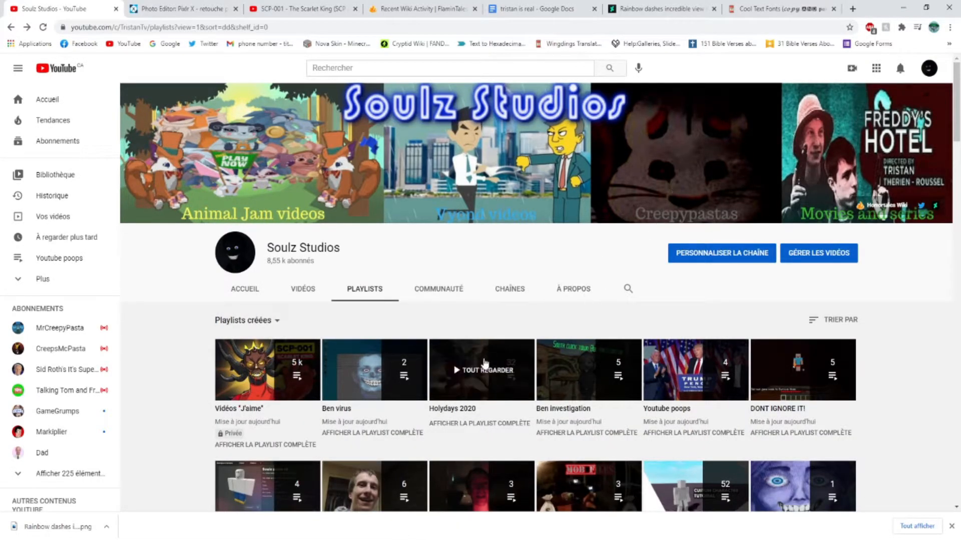
scroll("down", 3)
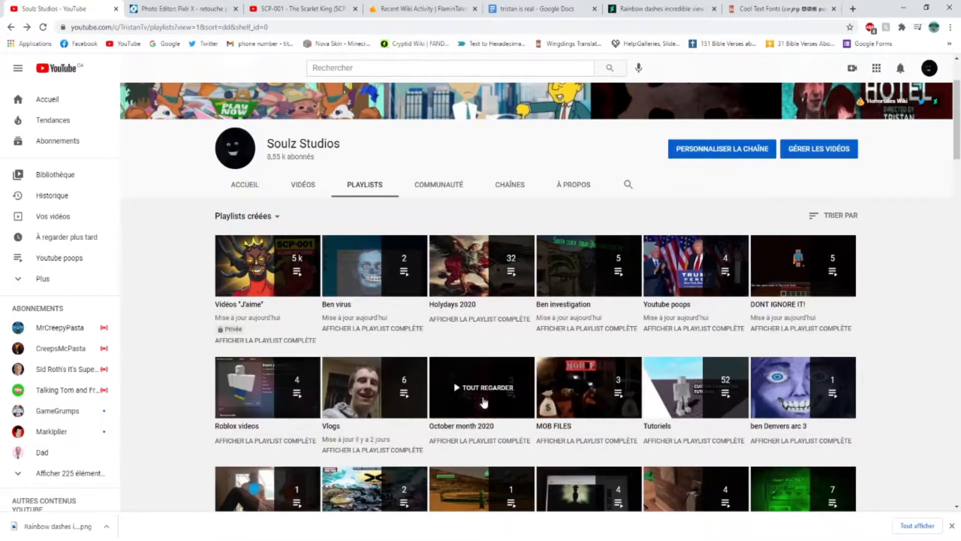
scroll("down", 3)
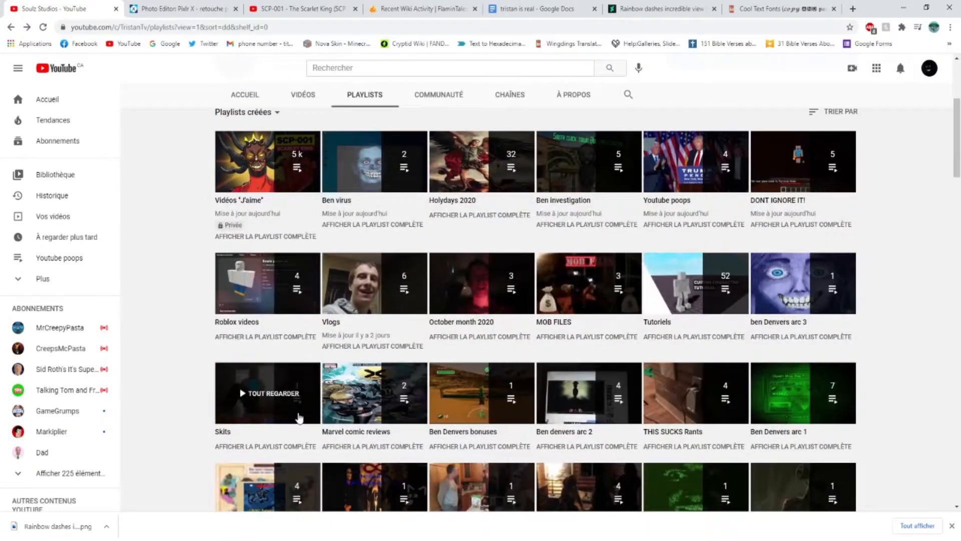
scroll("down", 3)
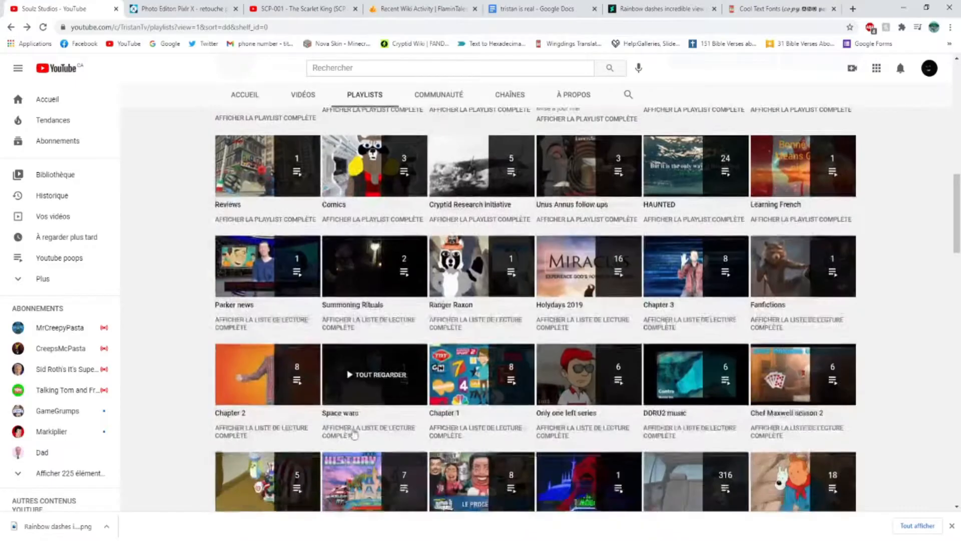